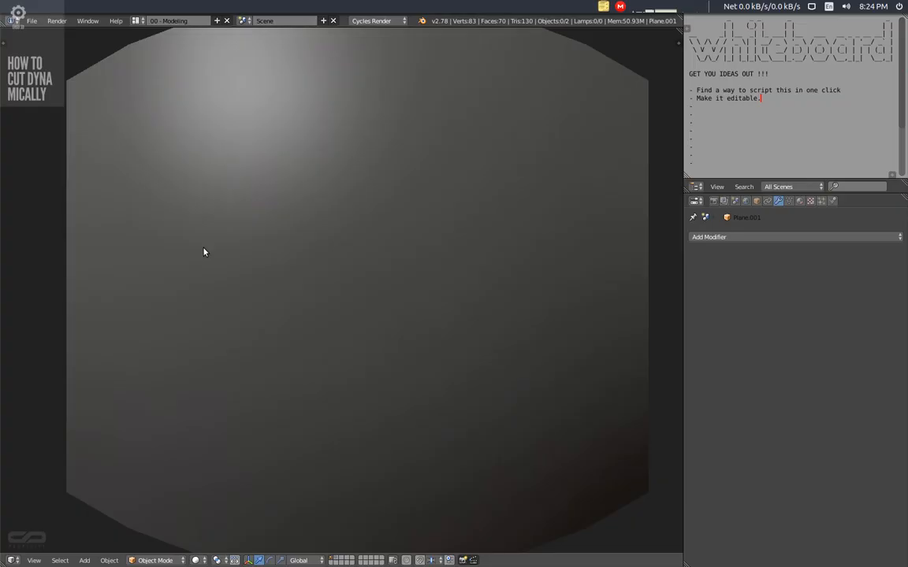
mouse_move(231, 342)
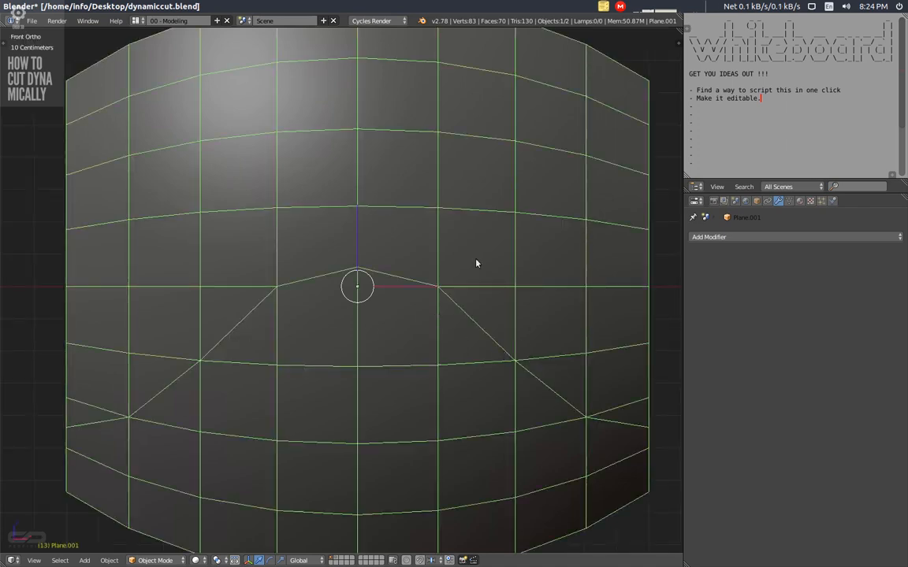
mouse_move(291, 273)
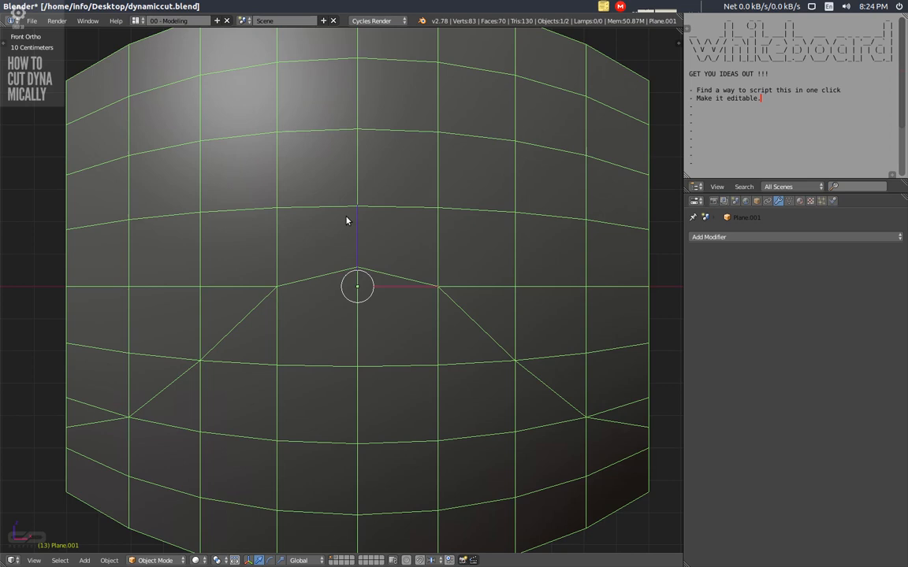
mouse_move(443, 279)
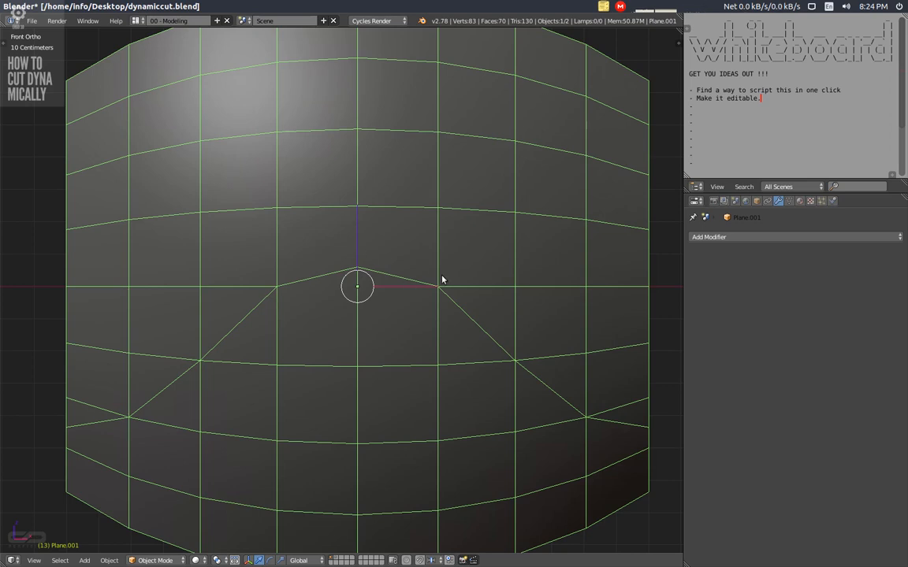
Stack a Bevel modifier and then a Mask modifier on the curved plane.
click(709, 237)
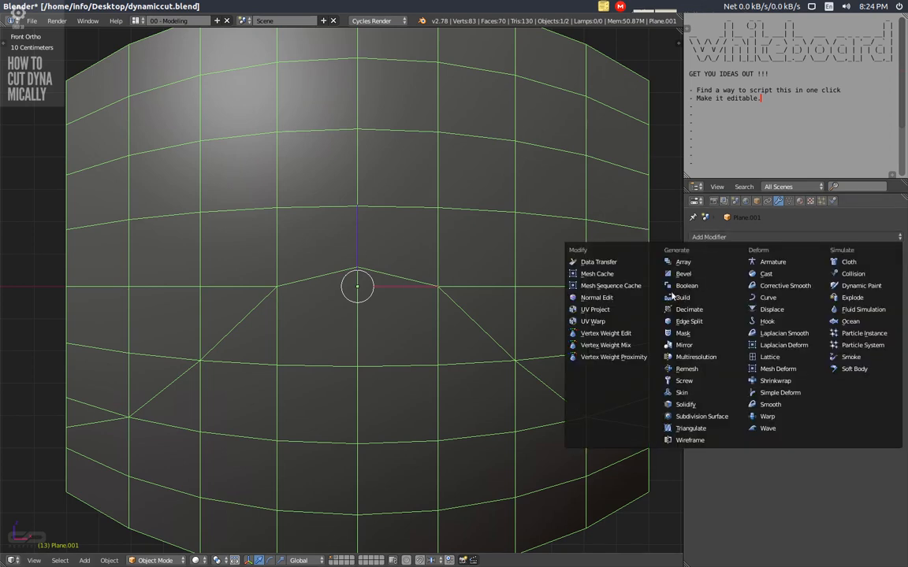
click(682, 275)
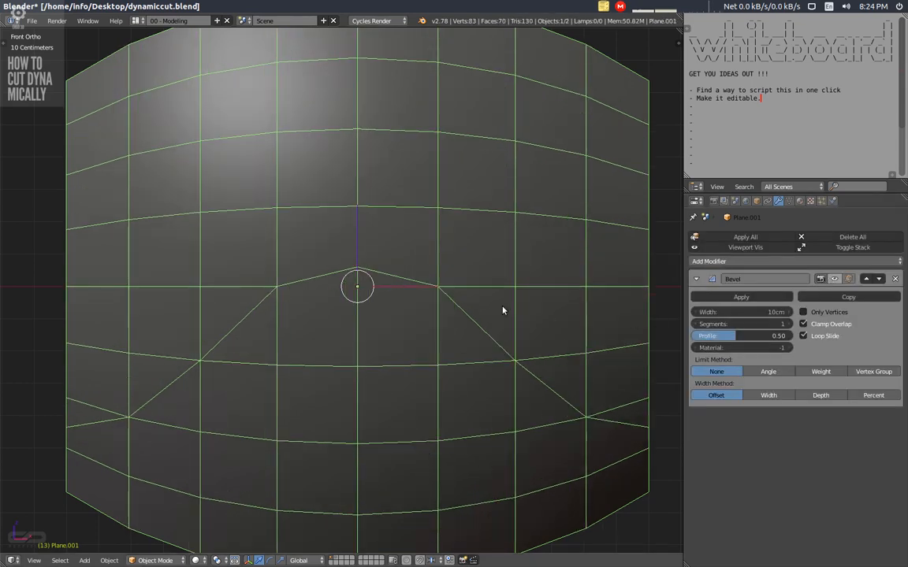
click(731, 262)
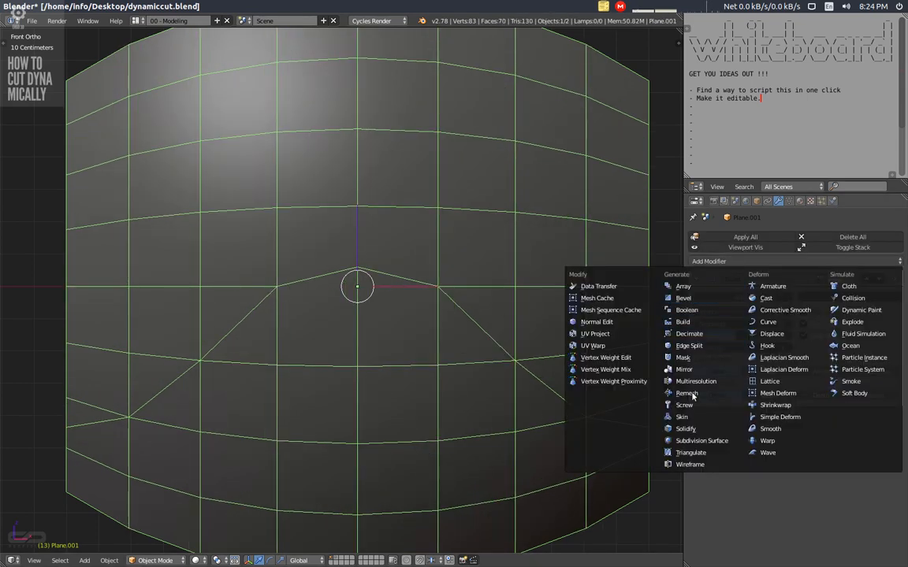
click(682, 298)
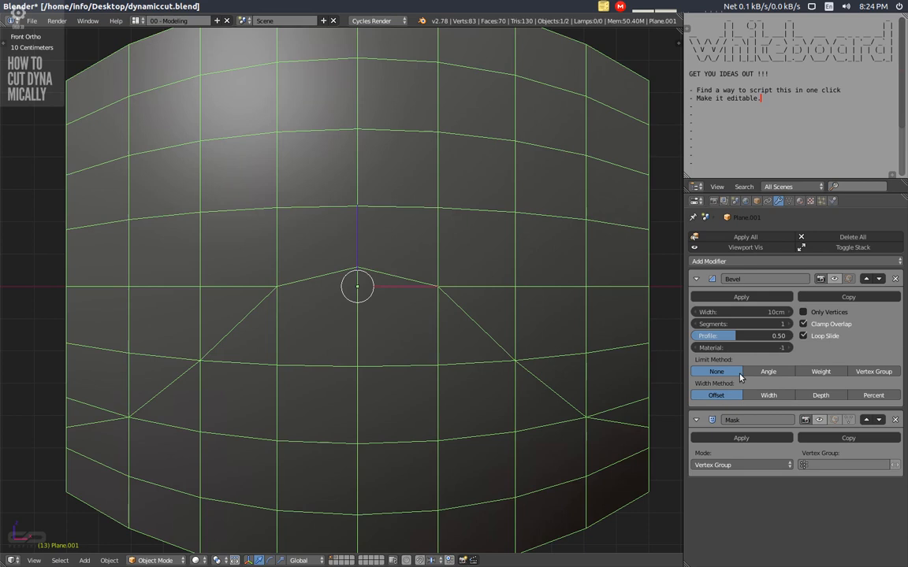
mouse_move(378, 284)
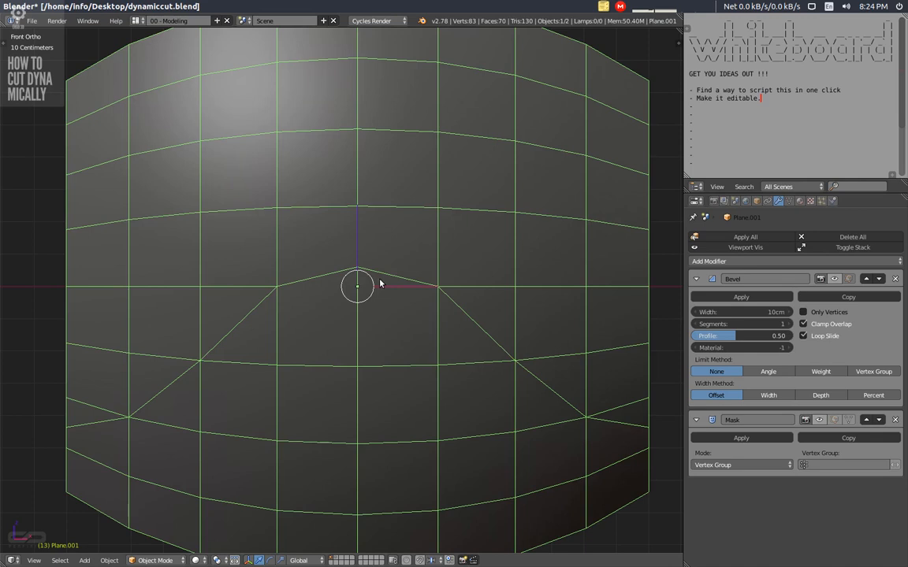
mouse_move(465, 322)
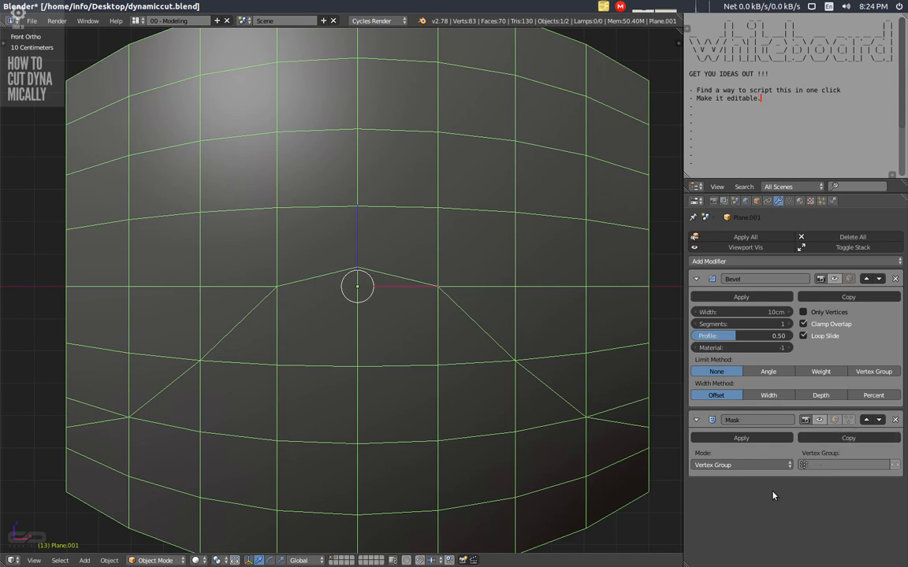
In Edit Mode, create vertex groups Group and Group.001, assigning the groove edge loop to the first.
click(873, 372)
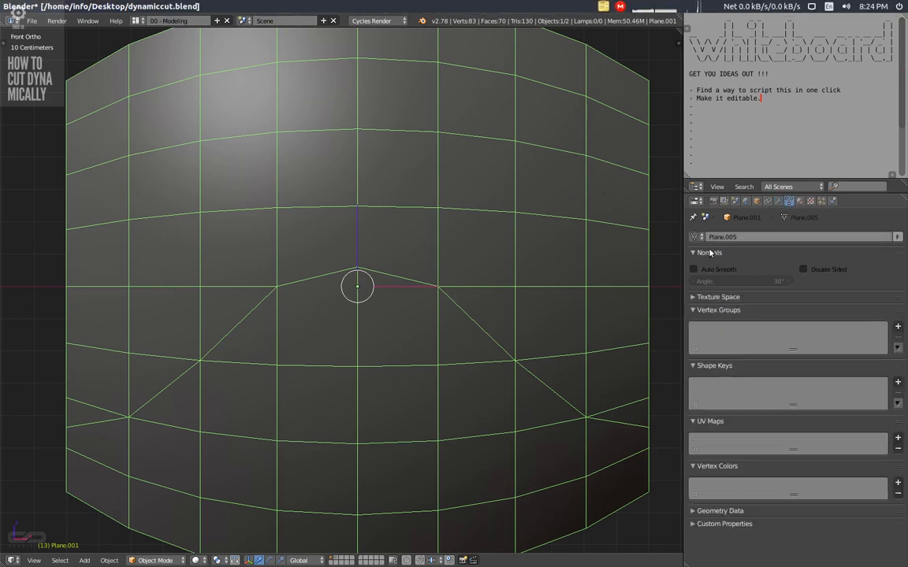
key(Tab)
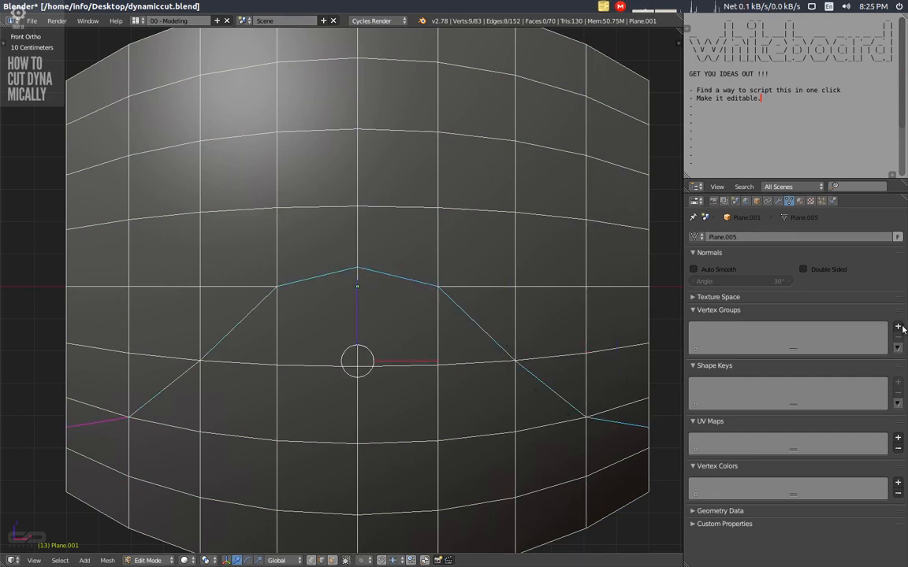
click(895, 325)
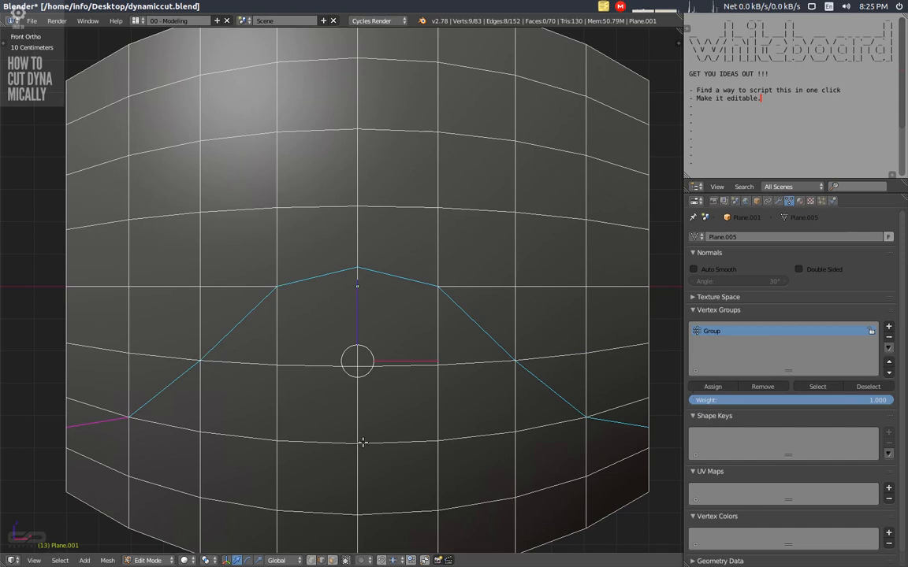
click(817, 387)
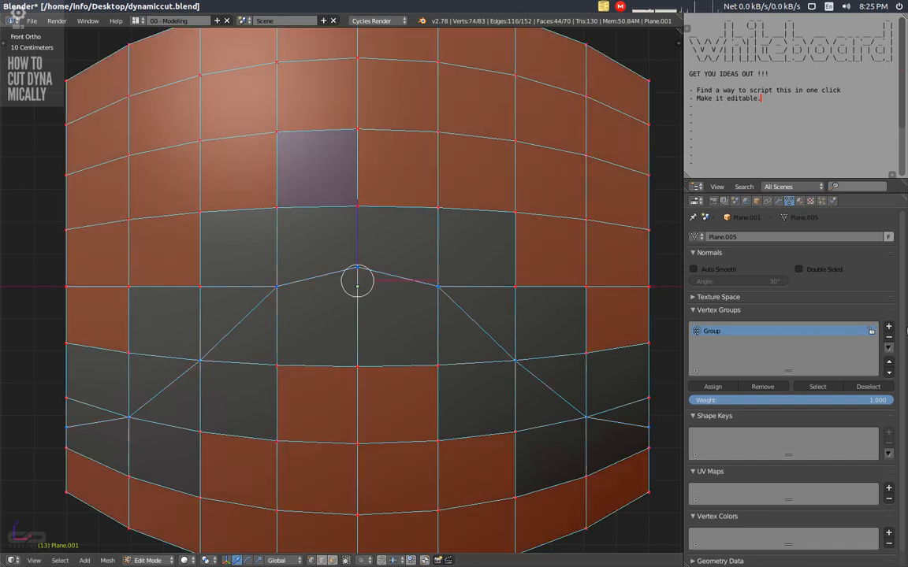
click(889, 328)
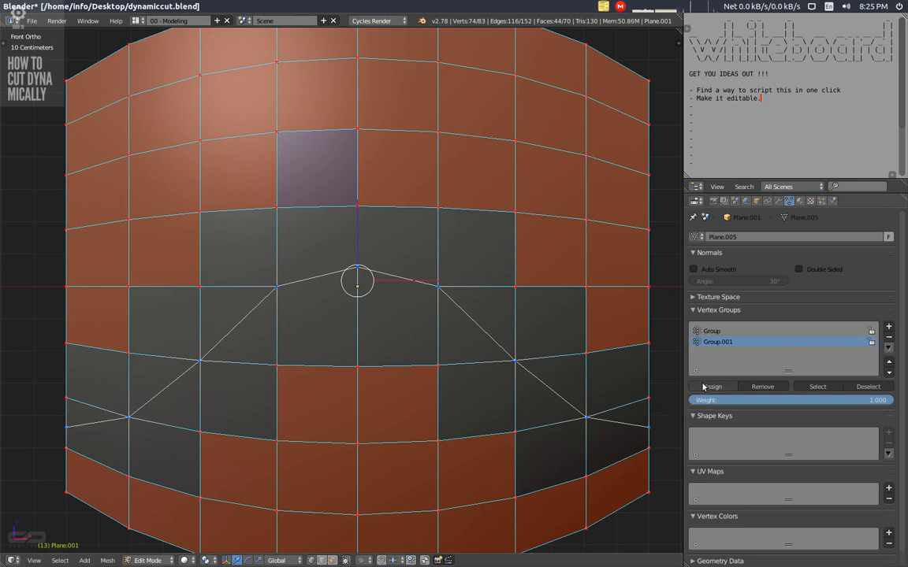
mouse_move(302, 331)
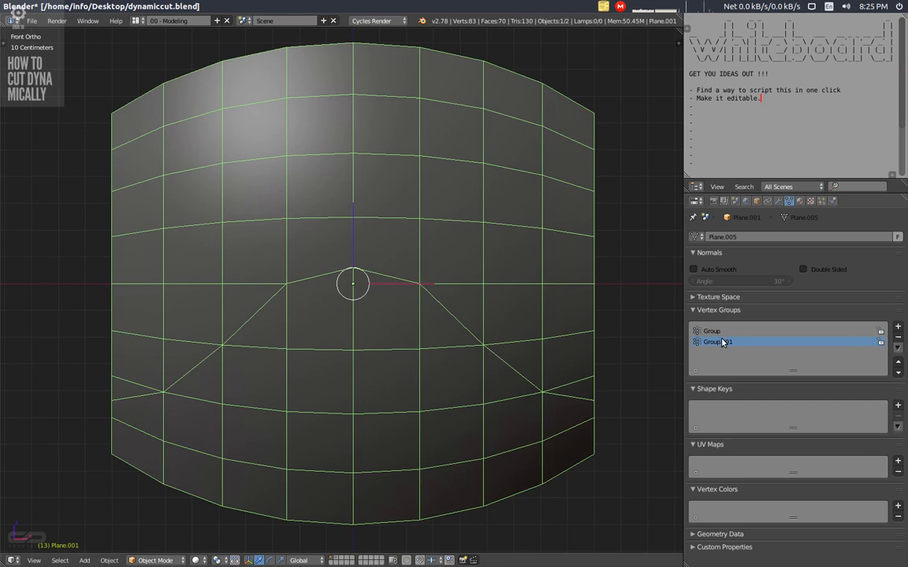
Rename both vertex groups, giving the first an edge-related name.
click(713, 331)
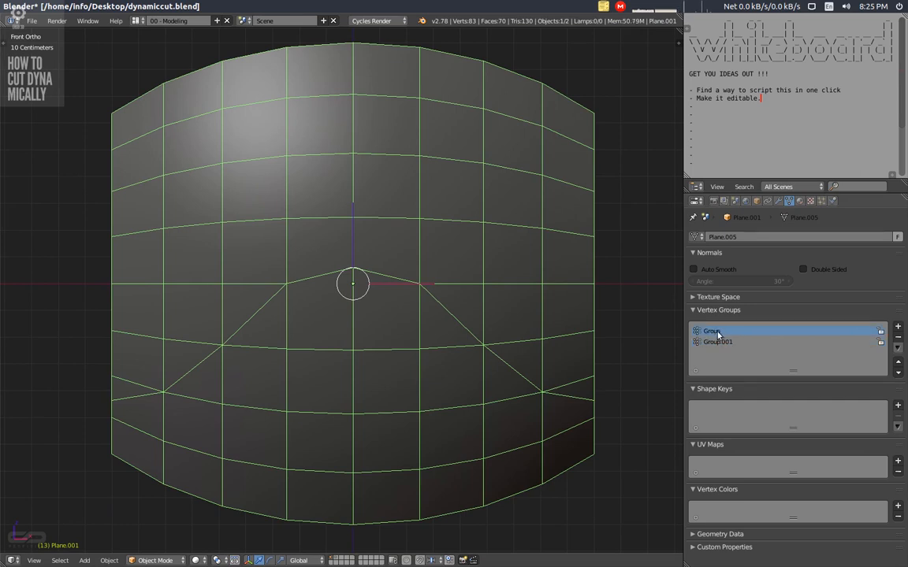
double_click(712, 331)
text(EdgeLoop)
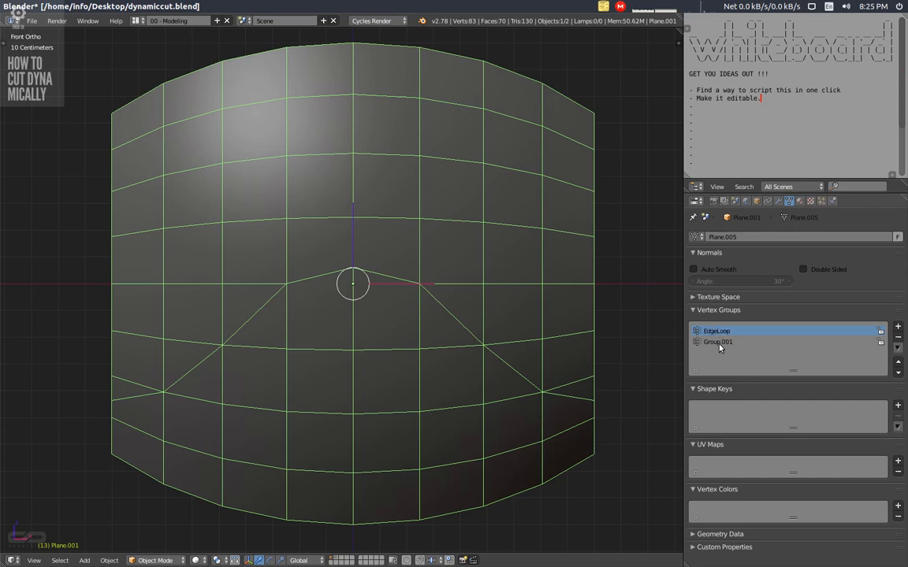
double_click(719, 342)
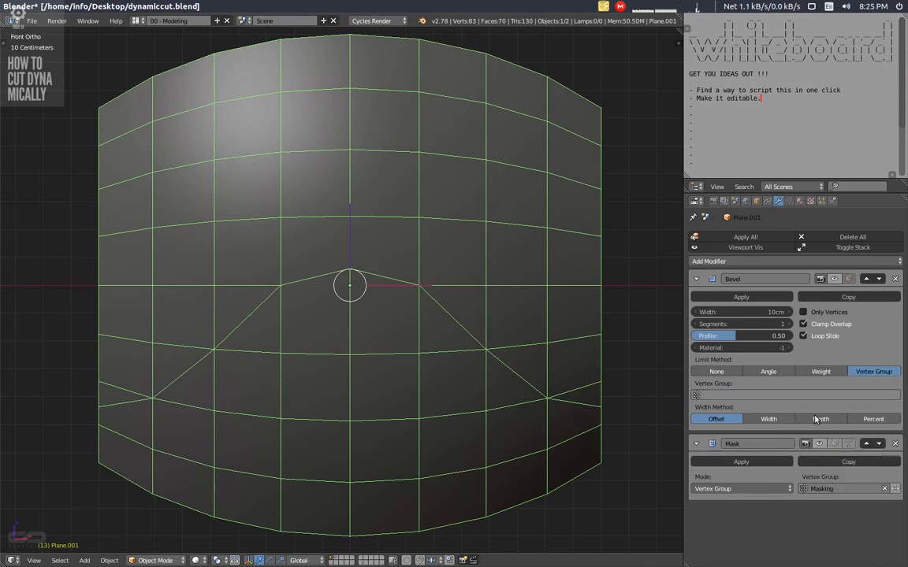
mouse_move(848, 497)
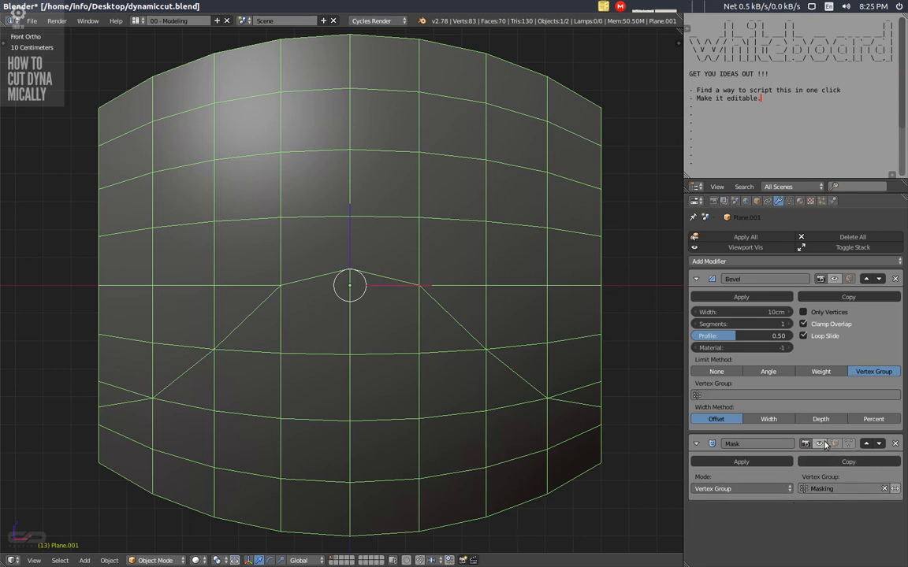
Make the Mask modifier cut away the plane's faces outside the Masking group.
click(829, 445)
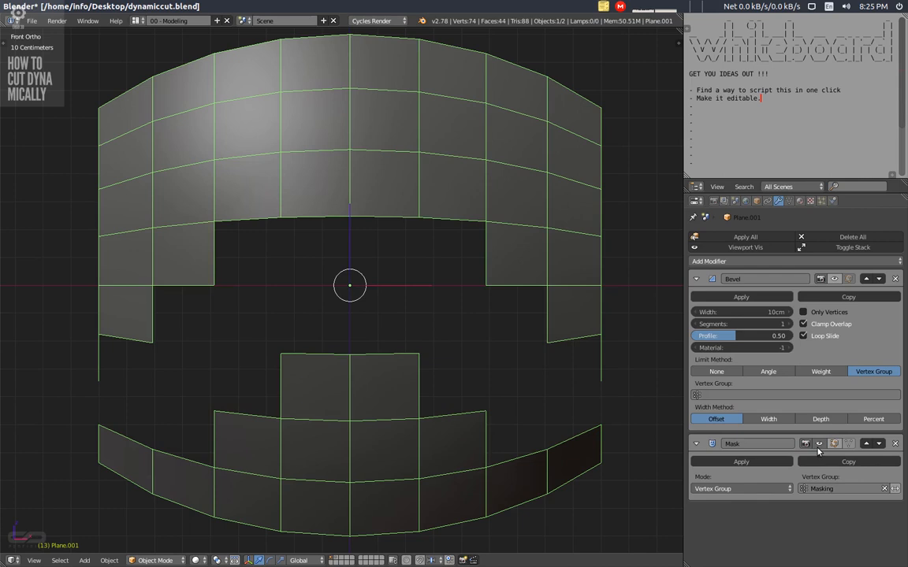
mouse_move(504, 395)
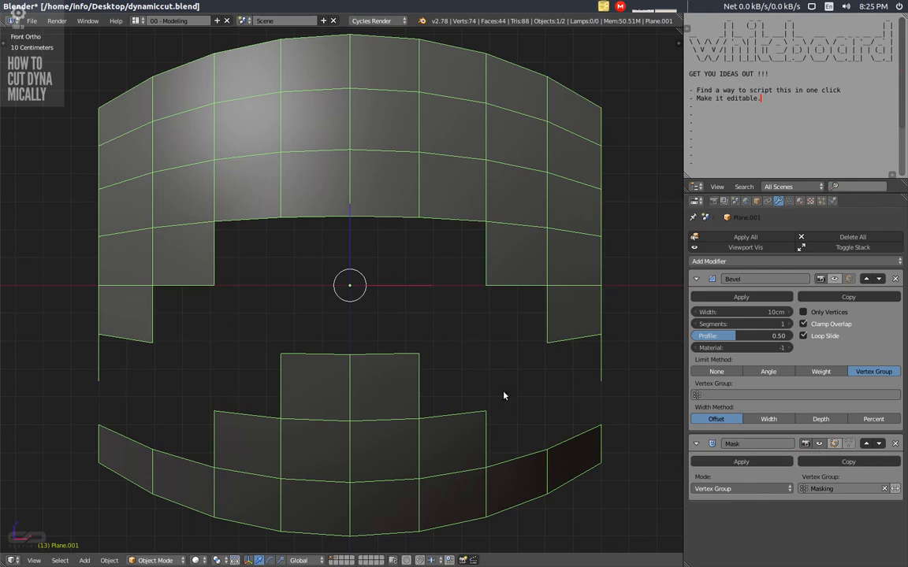
mouse_move(48, 426)
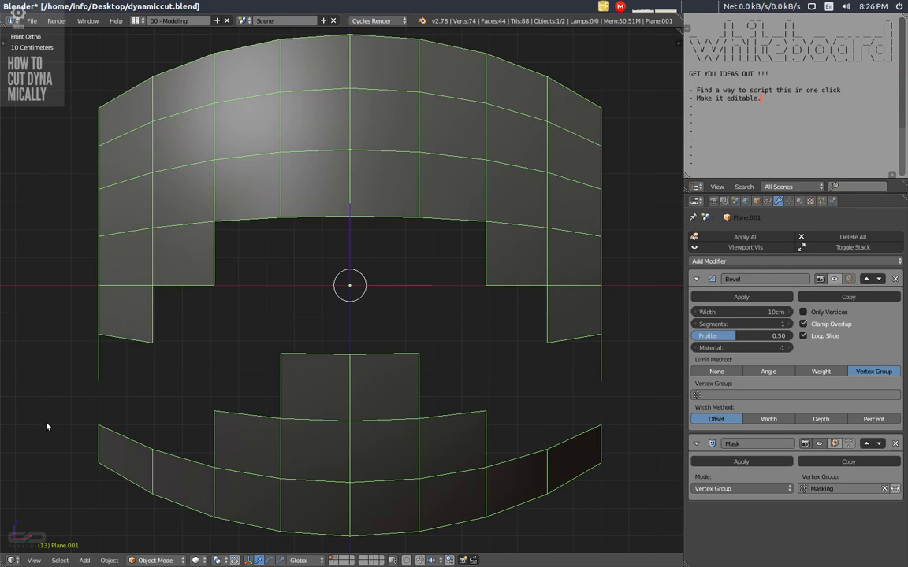
mouse_move(79, 380)
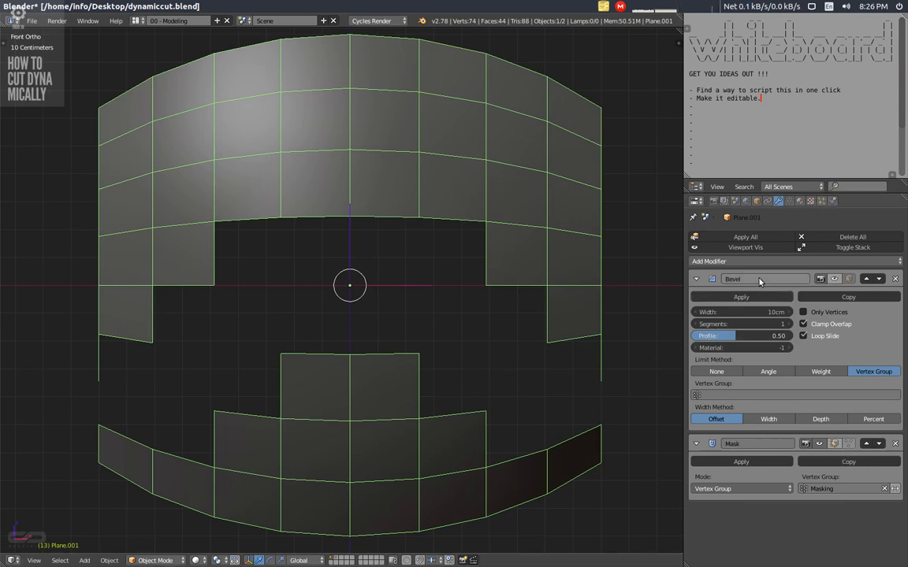
mouse_move(760, 279)
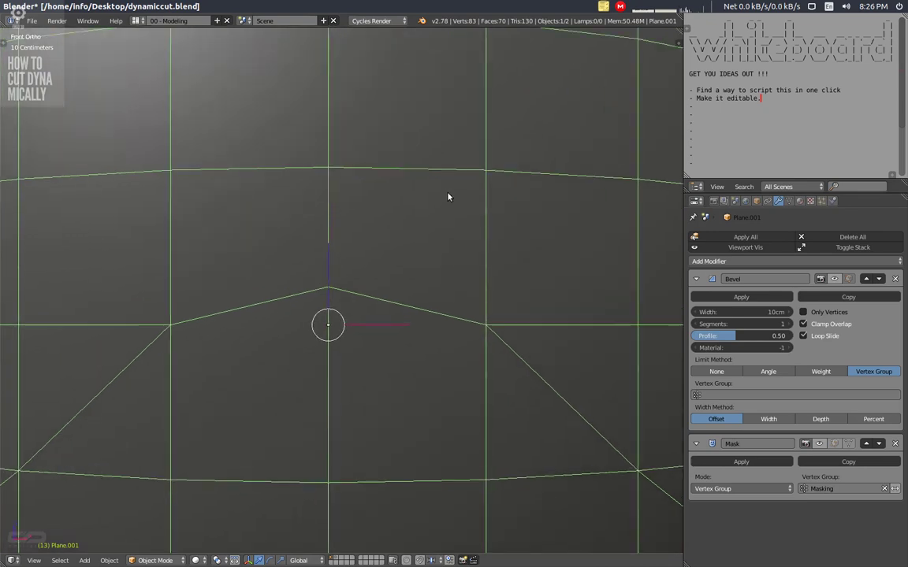
mouse_move(274, 265)
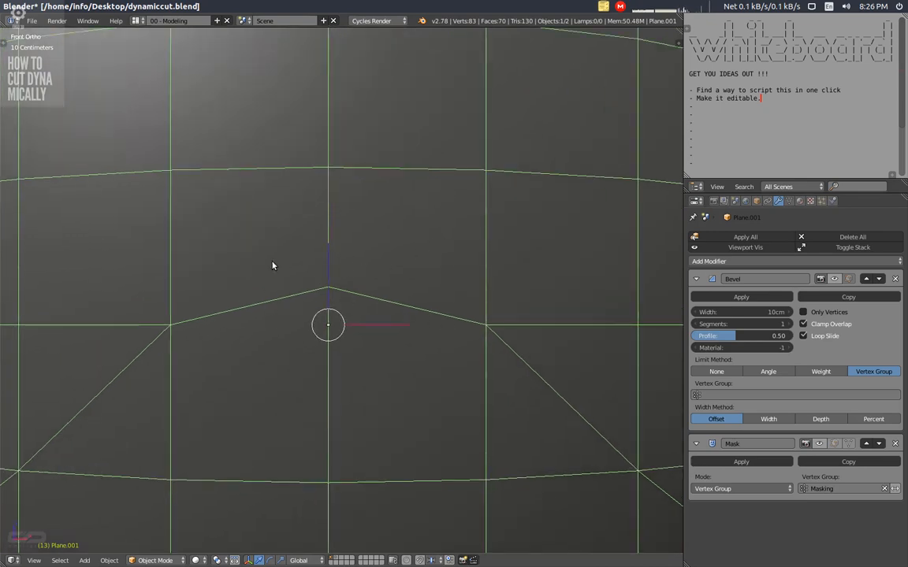
mouse_move(832, 277)
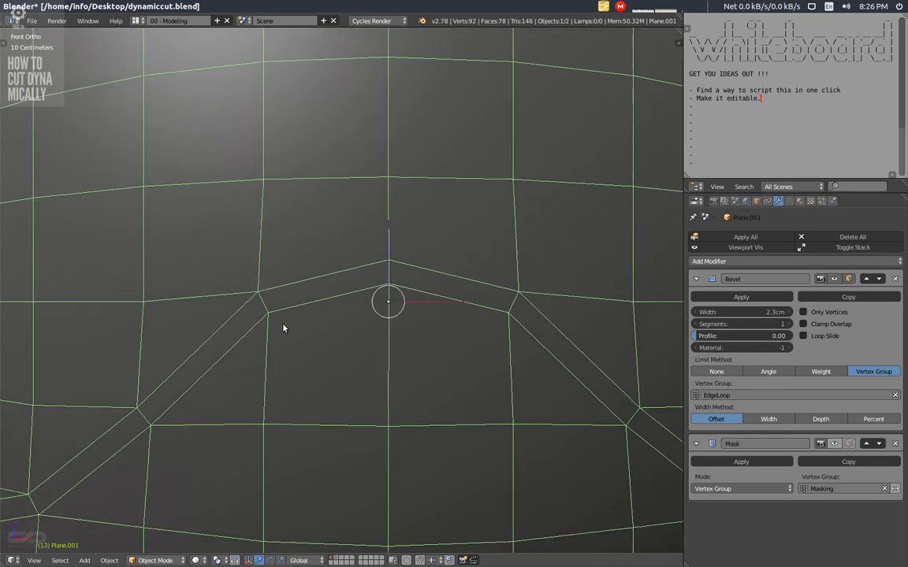
mouse_move(467, 290)
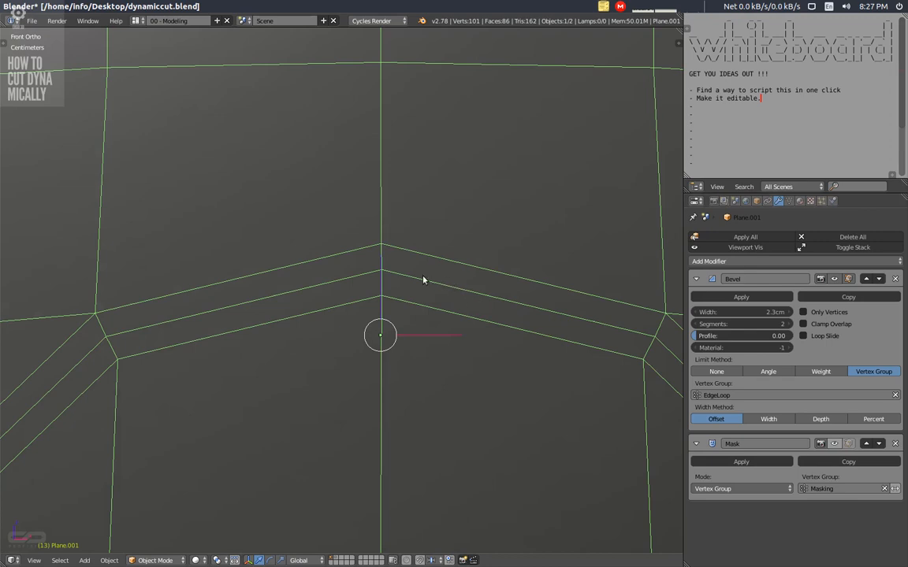
mouse_move(227, 306)
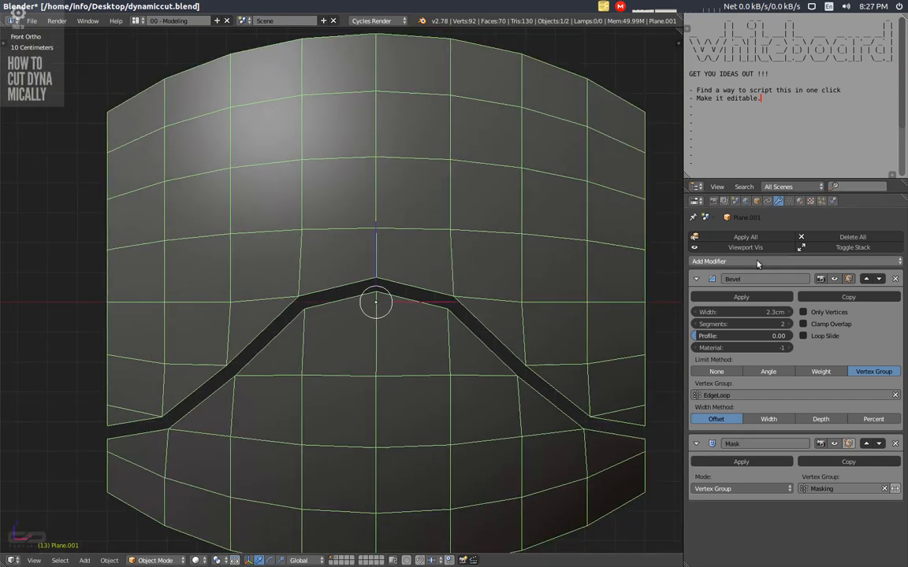
mouse_move(578, 365)
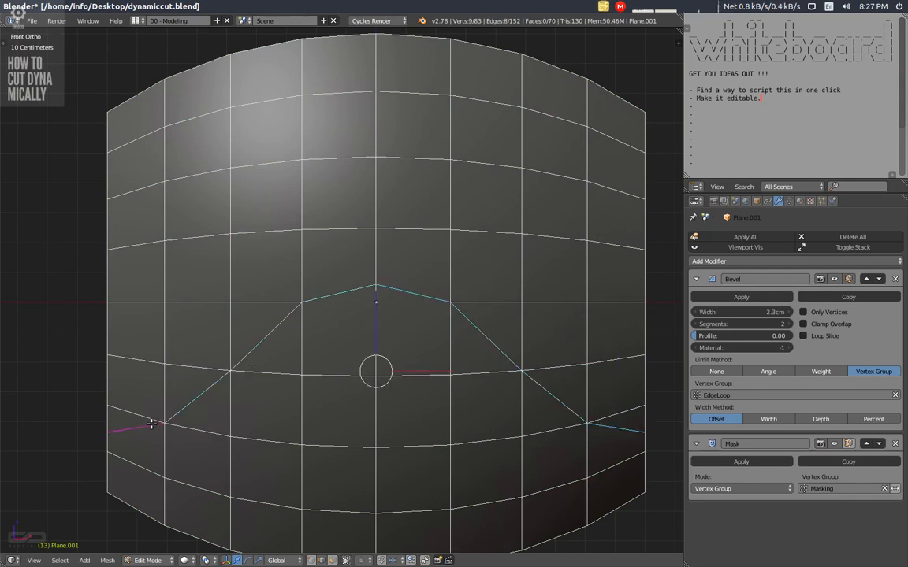
mouse_move(346, 154)
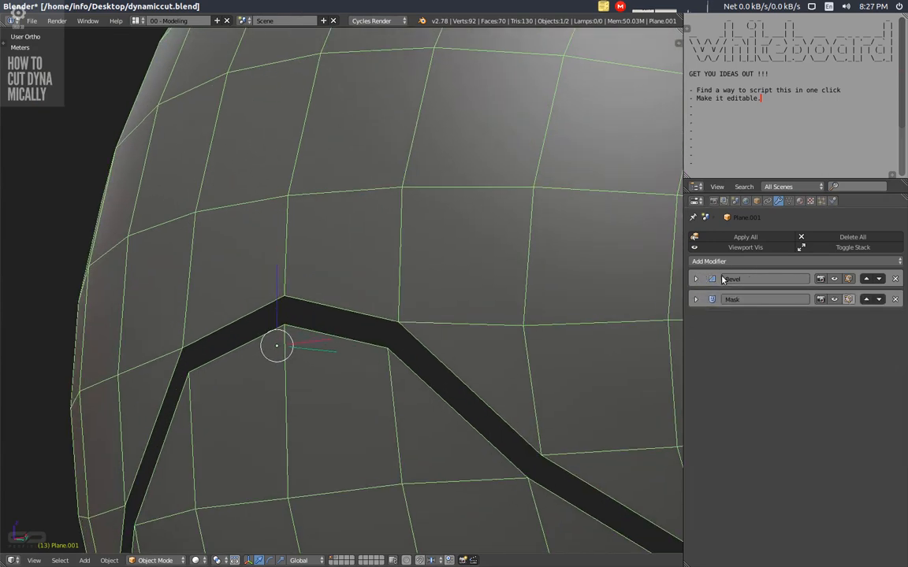
Add a Solidify modifier below Bevel and Mask and set its Thickness for groove depth.
click(714, 262)
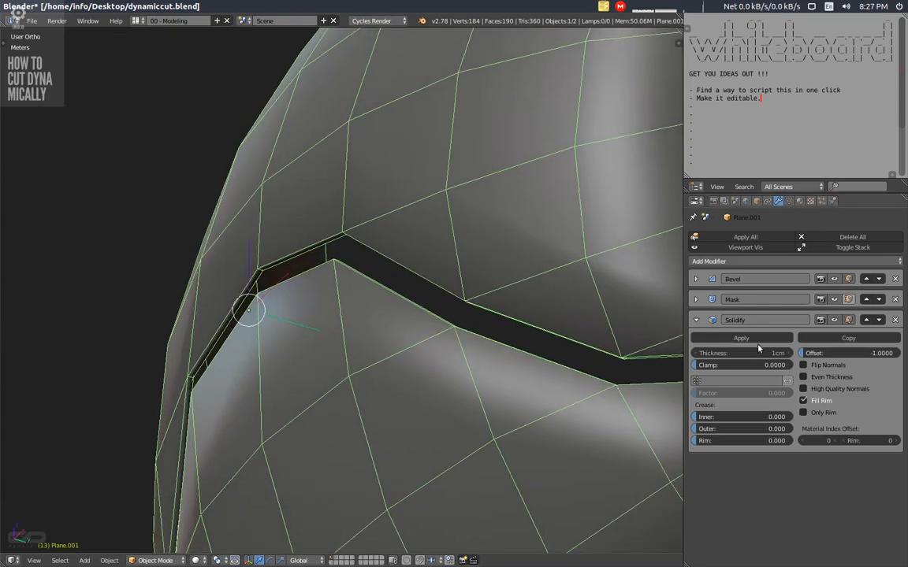
drag(741, 353, 776, 353)
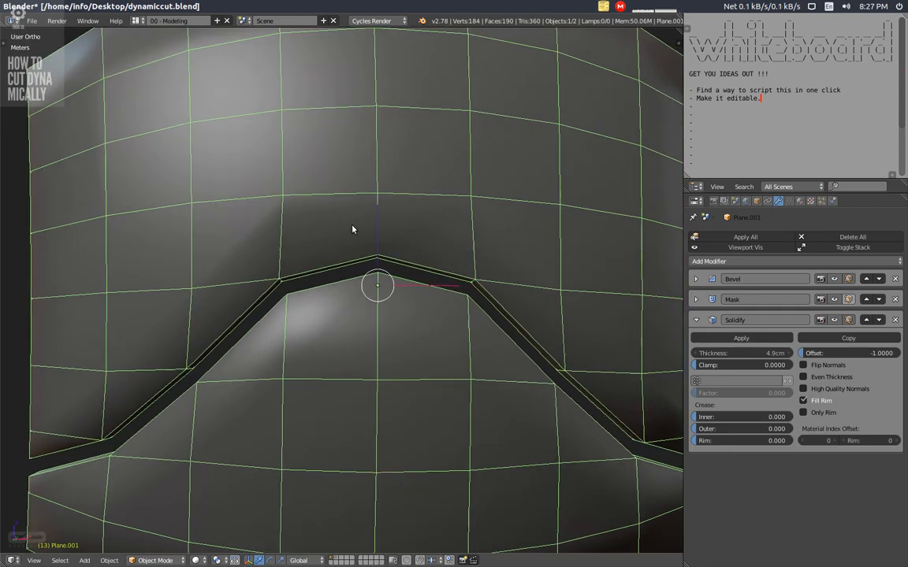
mouse_move(706, 300)
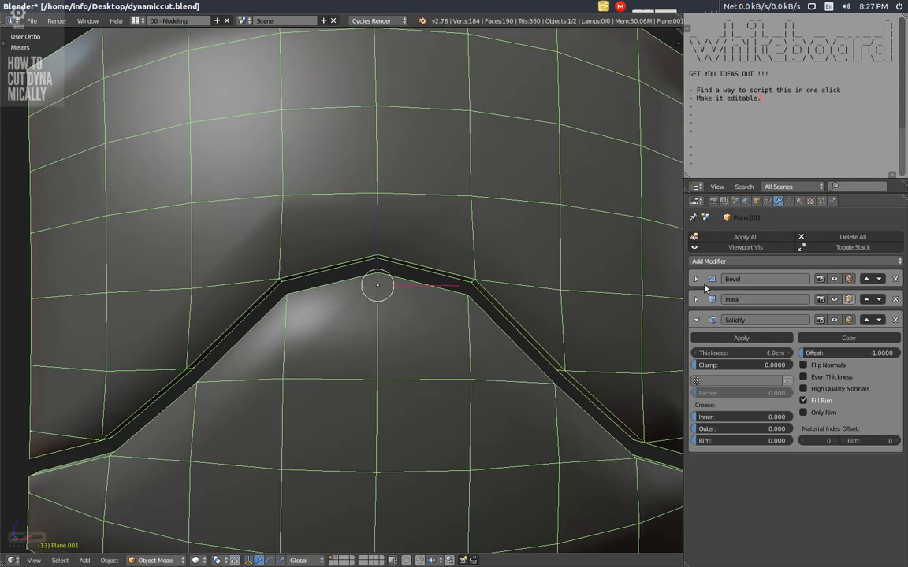
Add a second Bevel limited by Angle with Clamp Overlap turned off.
click(720, 262)
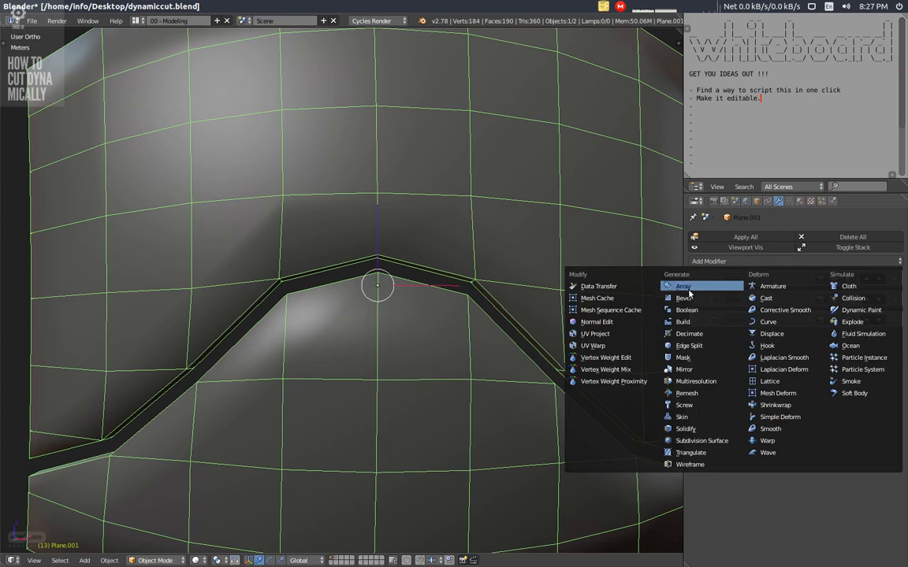
click(684, 297)
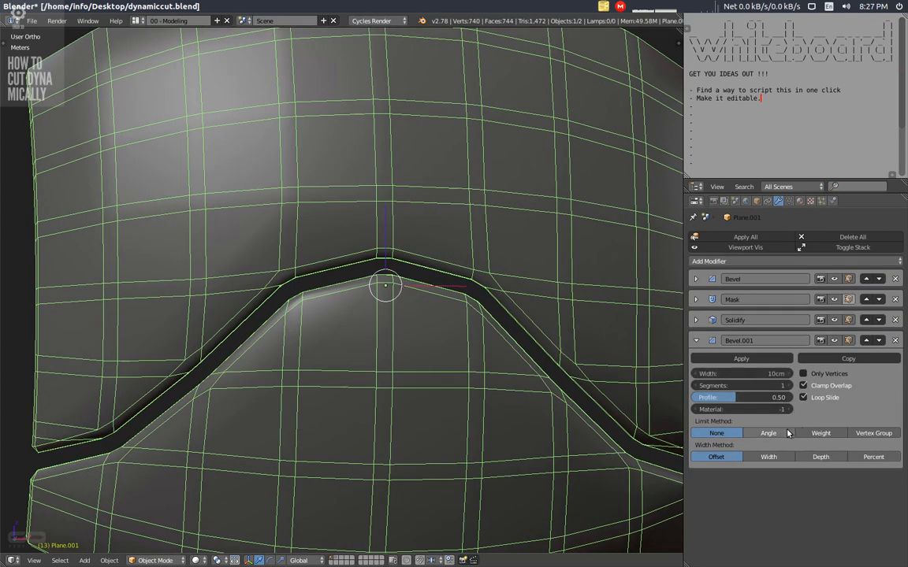
click(770, 432)
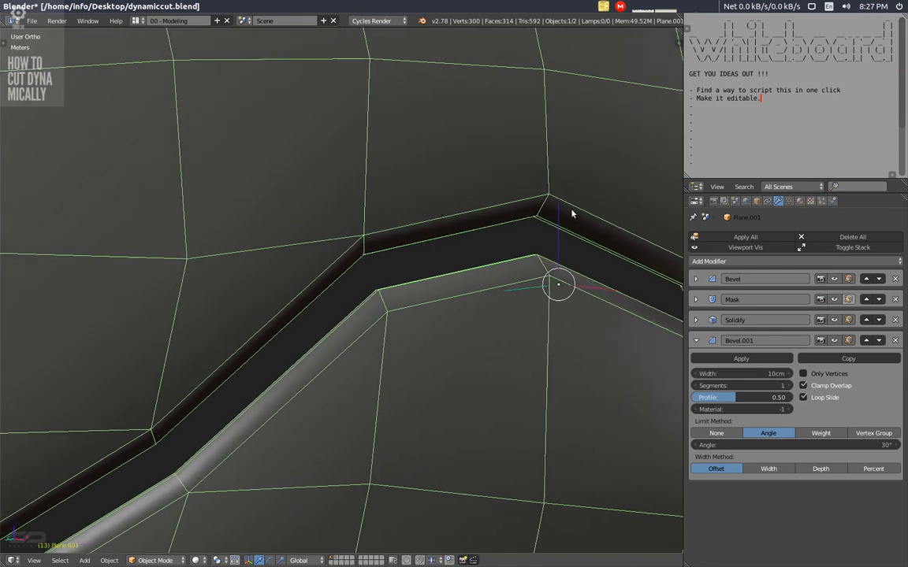
mouse_move(297, 314)
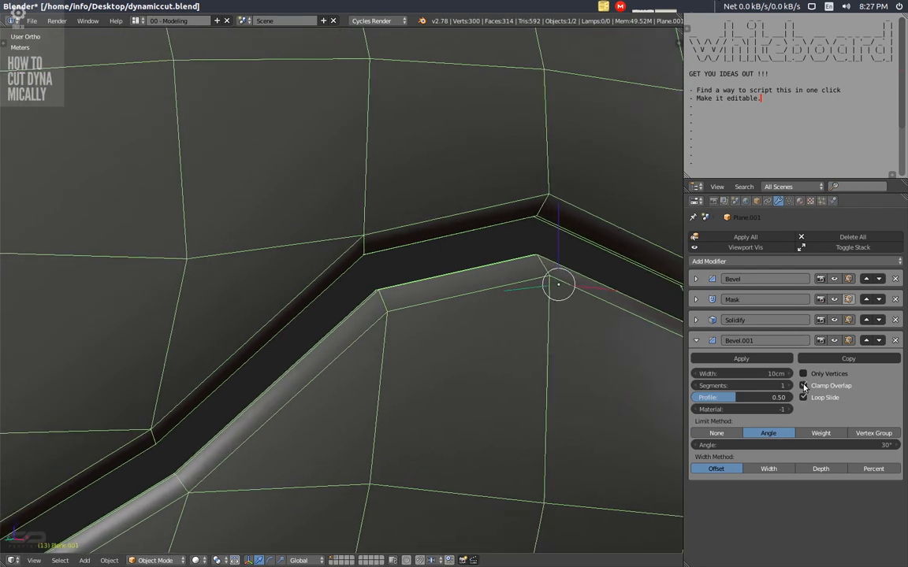
click(804, 398)
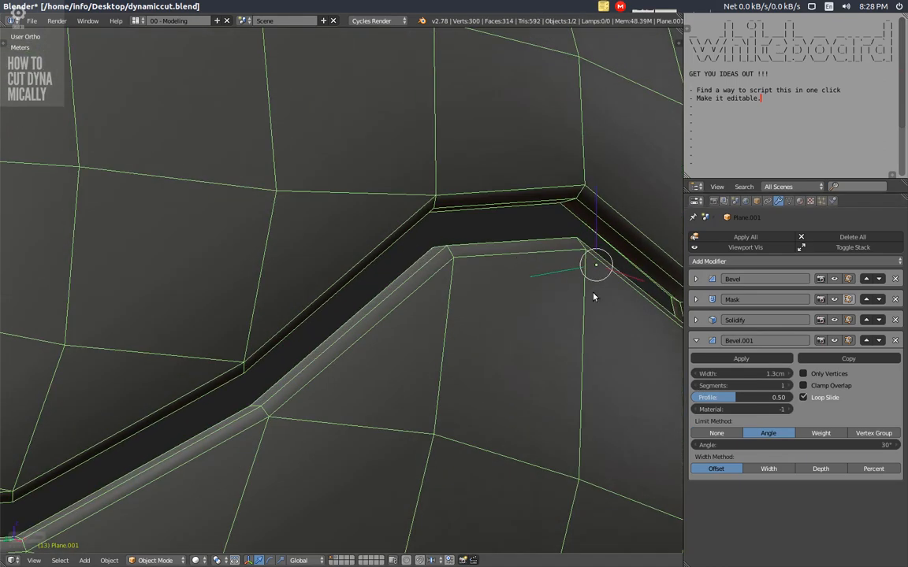
Tune the second bevel's profile so thin support loops follow the groove edges.
drag(712, 397, 796, 397)
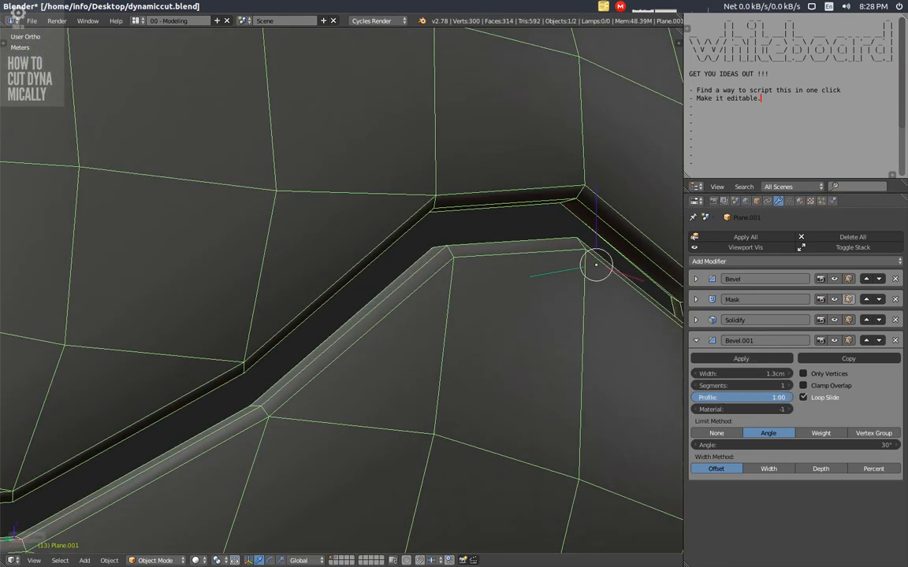
drag(780, 397, 737, 397)
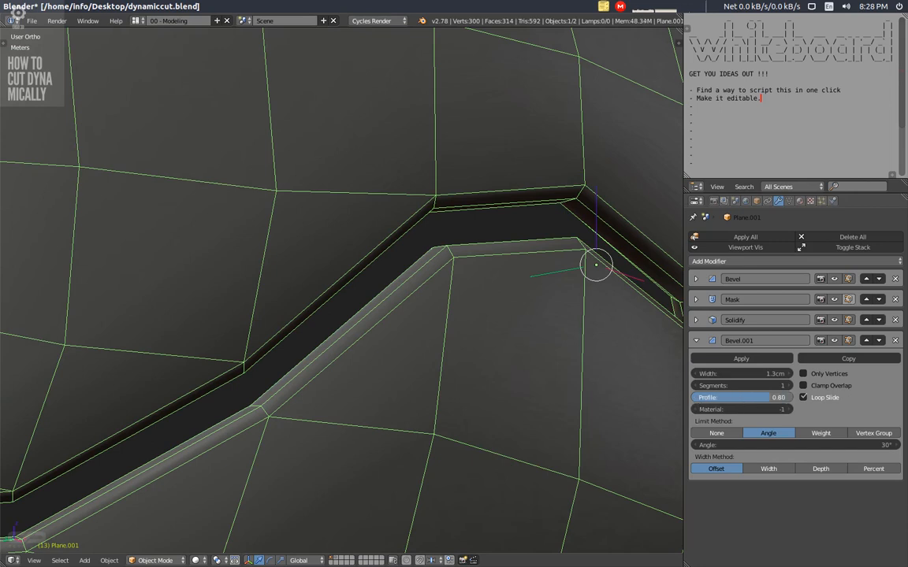
drag(741, 397, 788, 397)
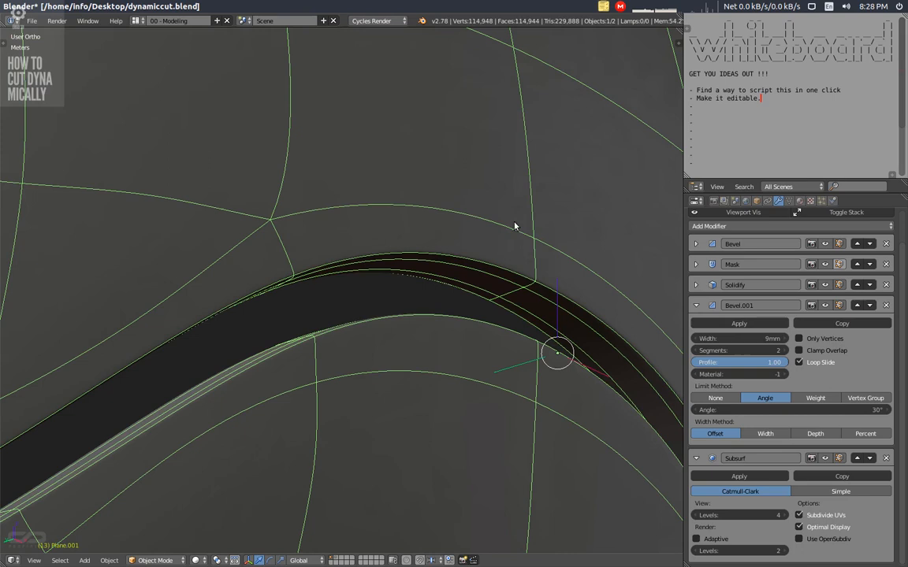
mouse_move(482, 246)
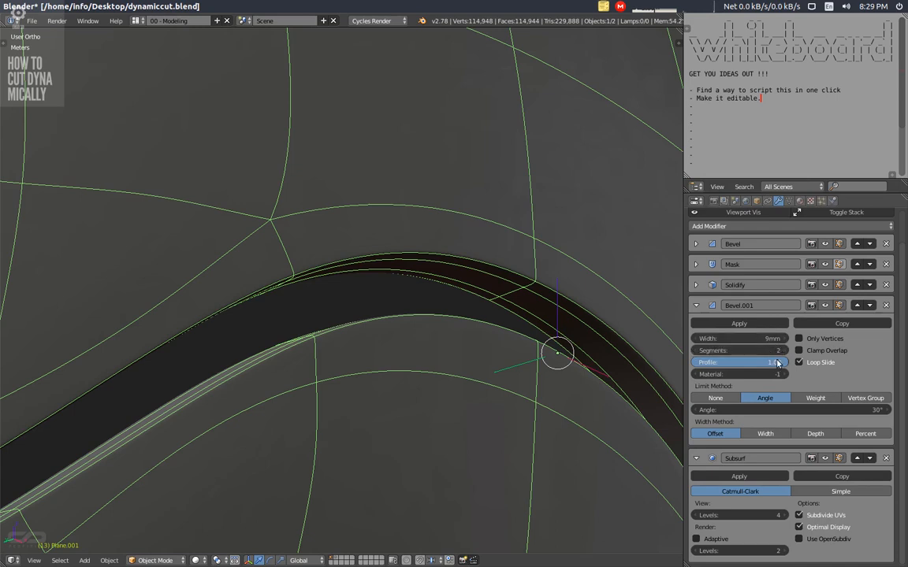
mouse_move(760, 362)
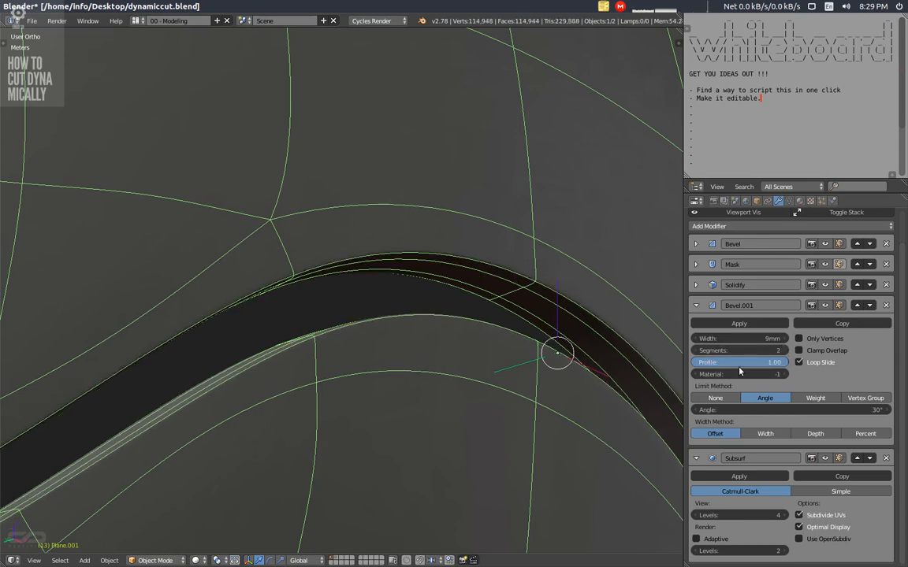
Adjust the Bevel.001 profile and inspect the smoothed, subdivided groove.
click(738, 361)
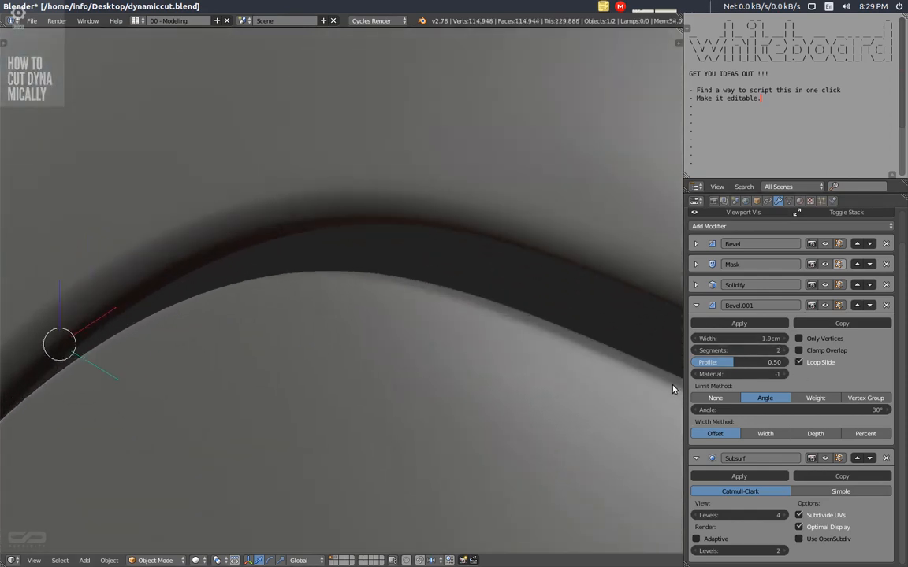
drag(760, 337, 733, 338)
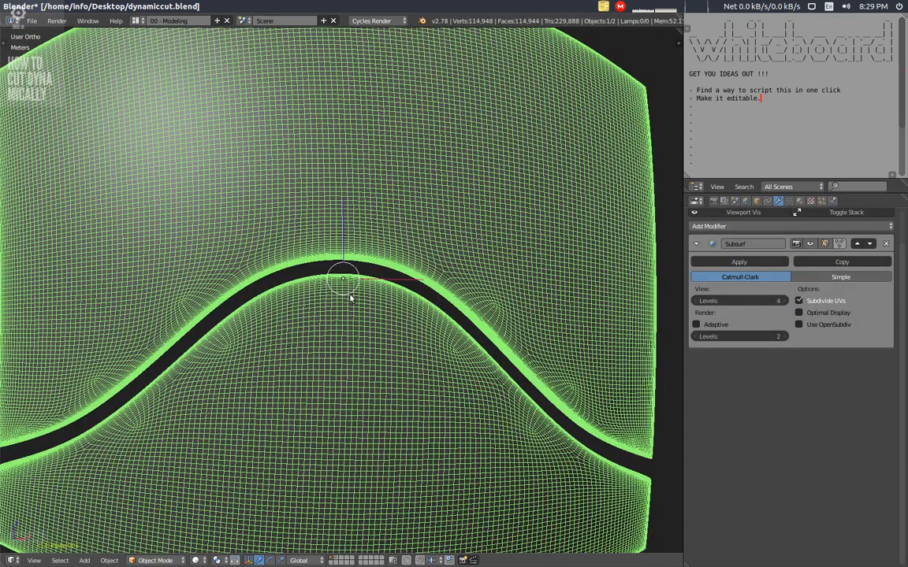
Leave Edit Mode to view the plane's coarse grid with the subdivision display off.
key(Tab)
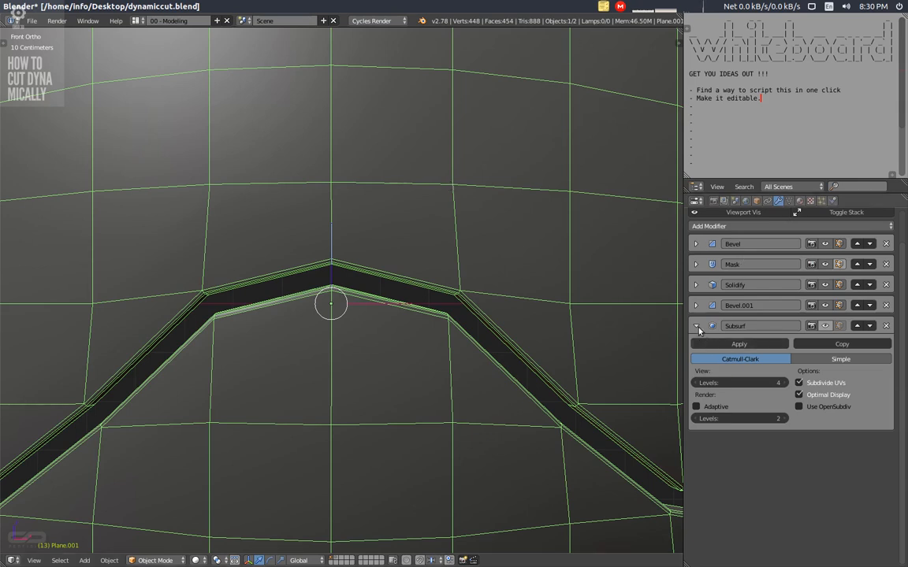
In Edit Mode, remove the vertical centre edge loop from the Masking group to cut a second groove.
click(696, 325)
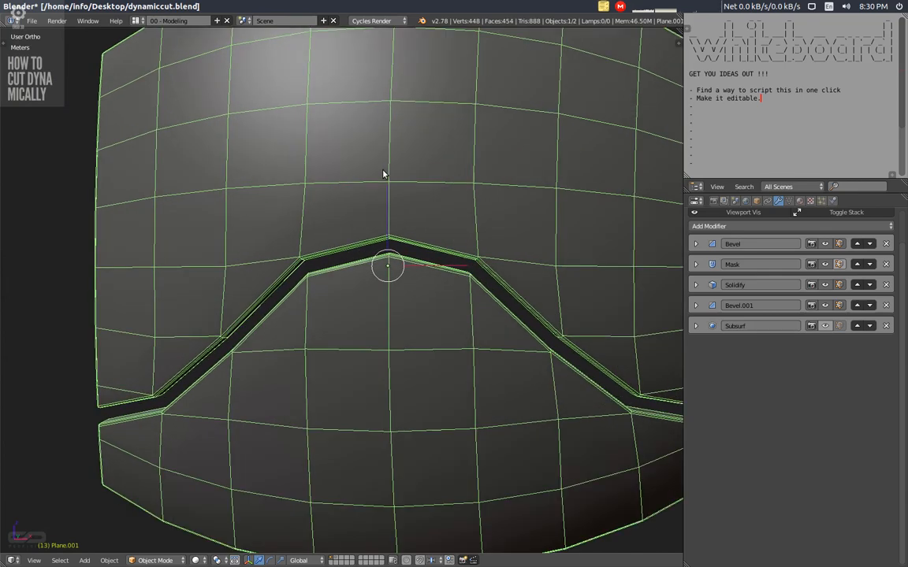
key(Tab)
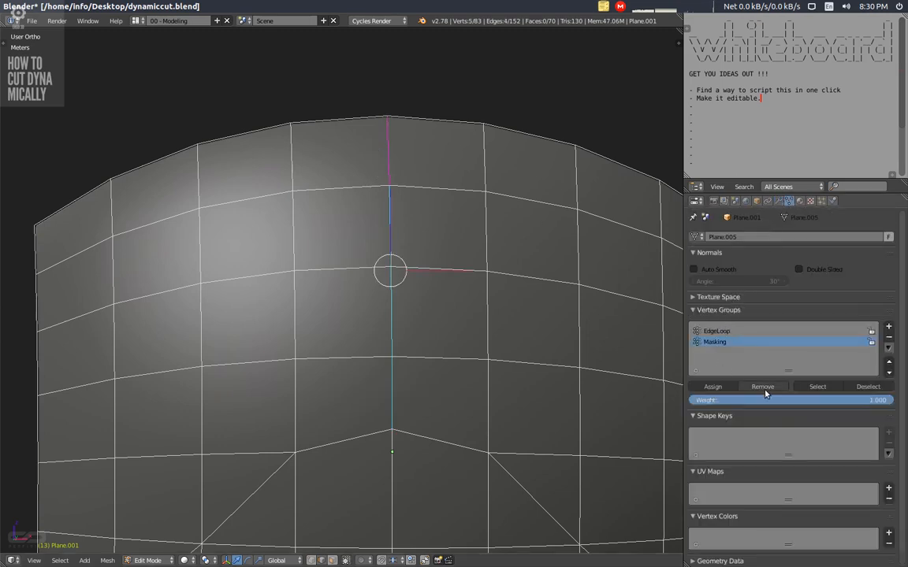
click(718, 331)
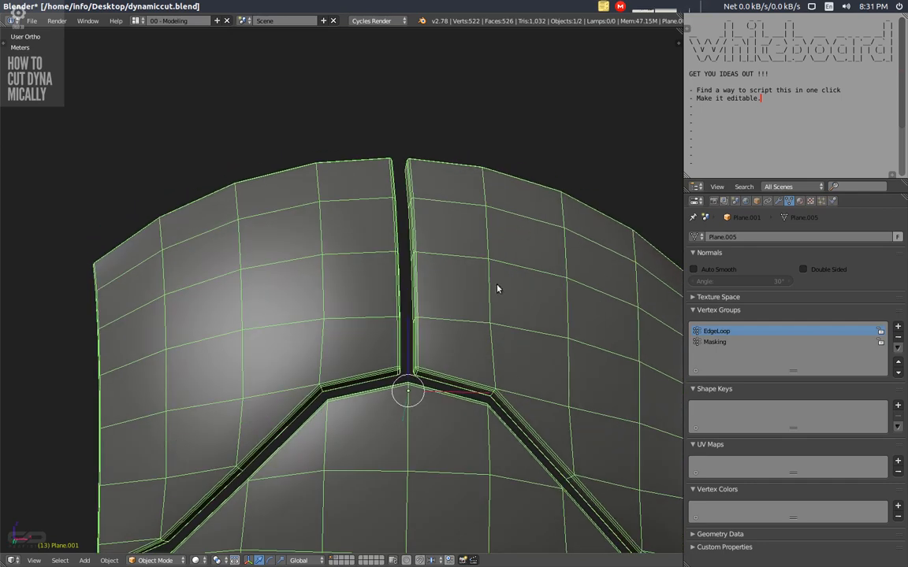
mouse_move(501, 265)
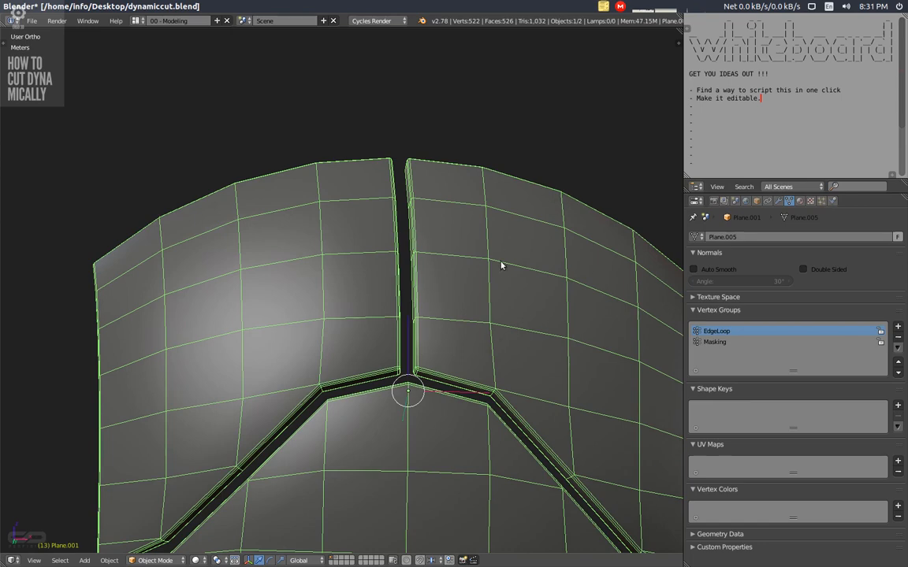
mouse_move(504, 271)
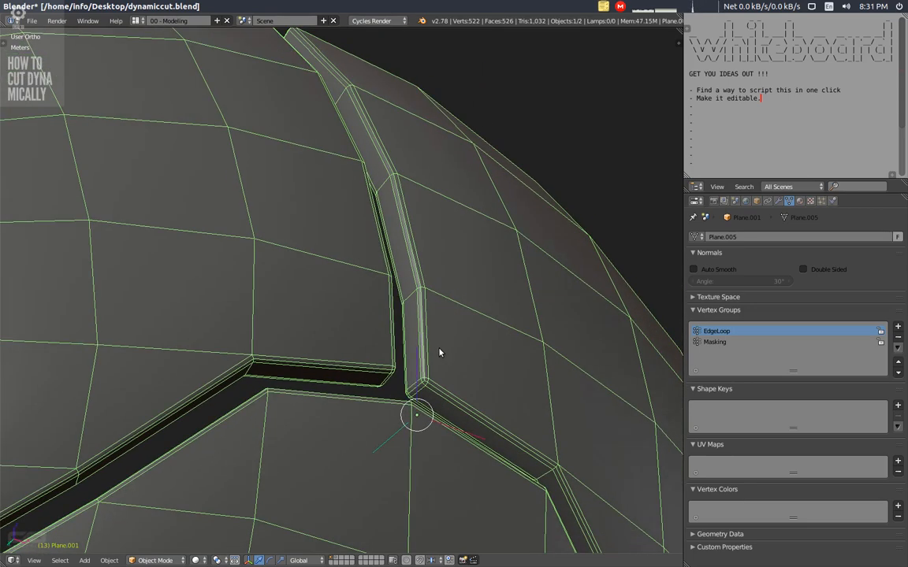
mouse_move(444, 349)
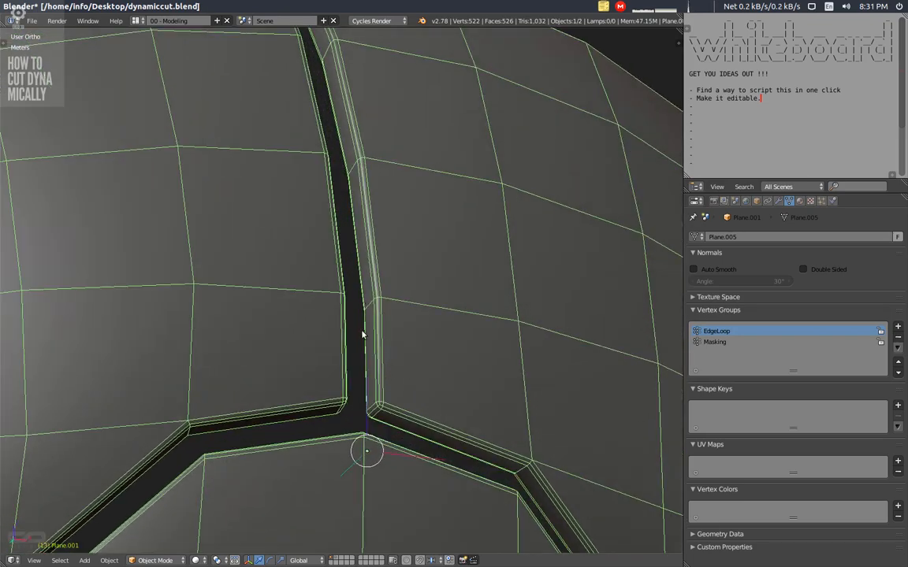
mouse_move(379, 283)
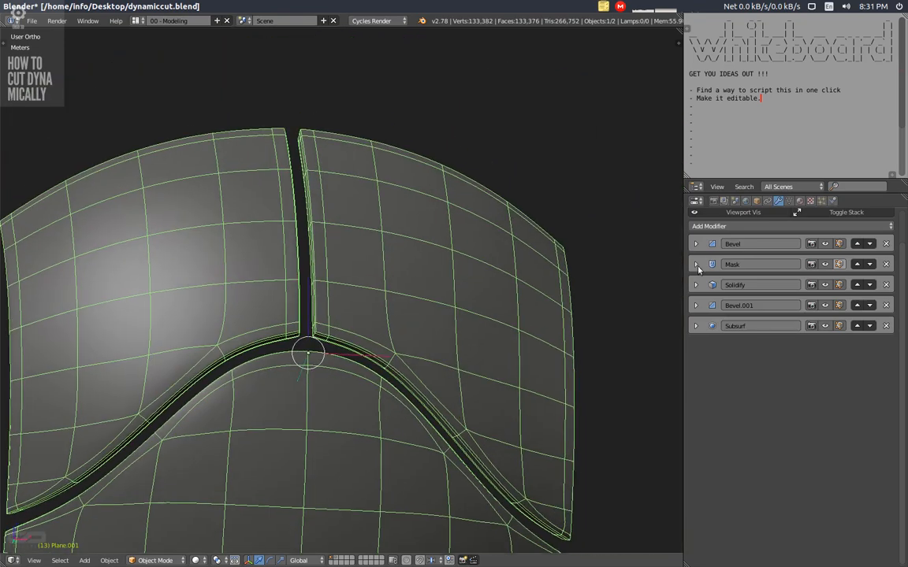
Widen the first Bevel's Width and review Bevel.001's support-loop settings.
click(695, 243)
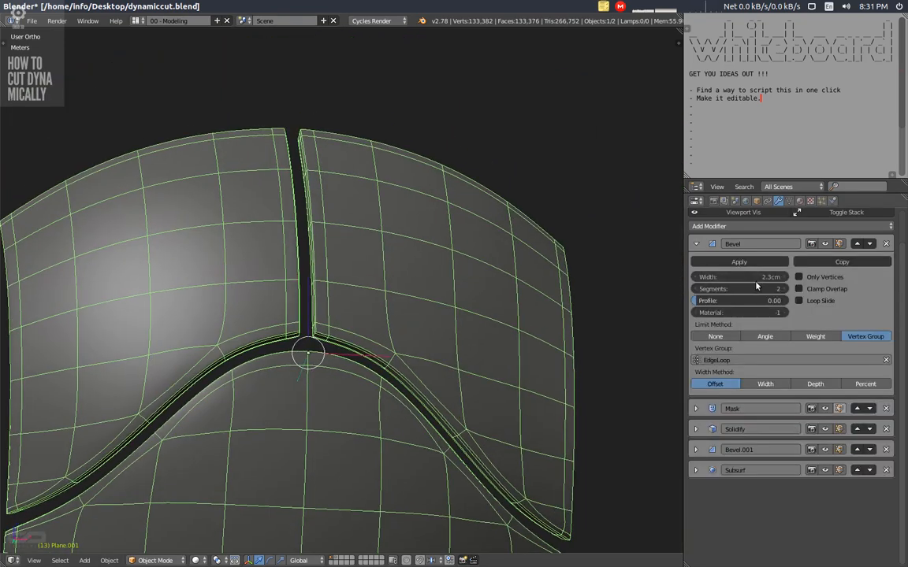
drag(725, 277, 765, 277)
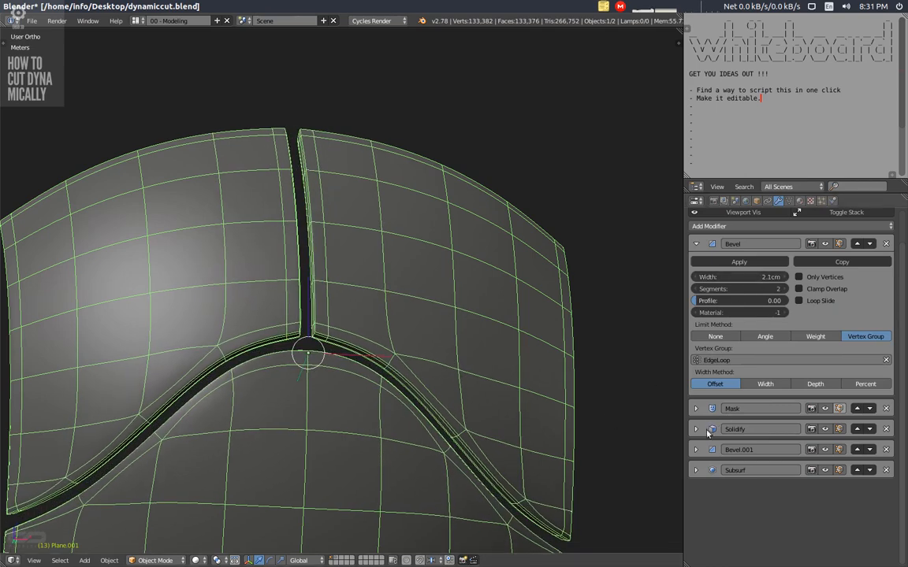
click(687, 449)
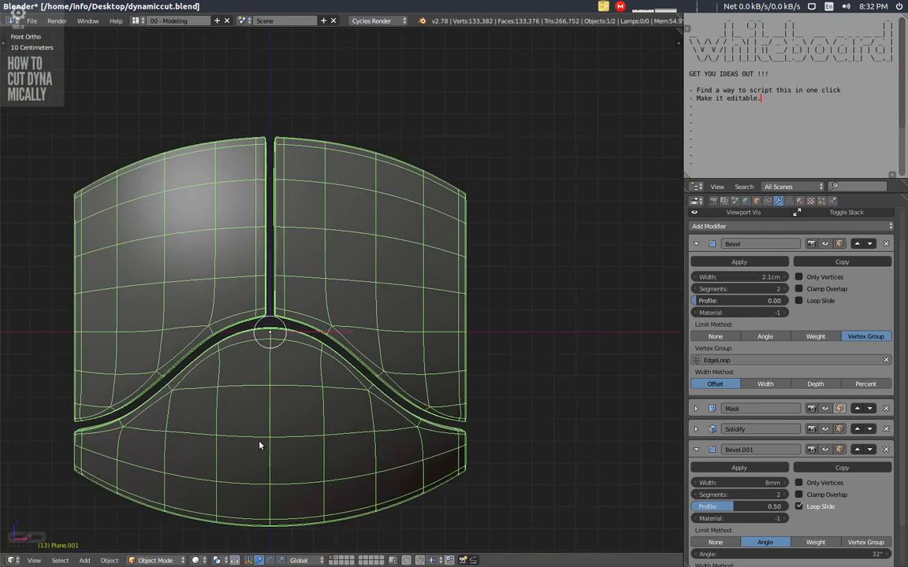
scroll(up, 3)
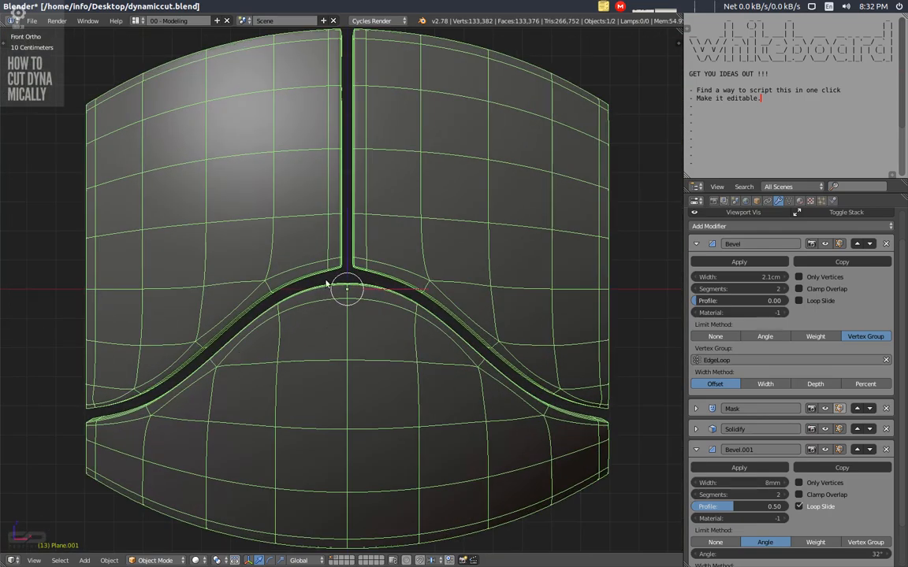